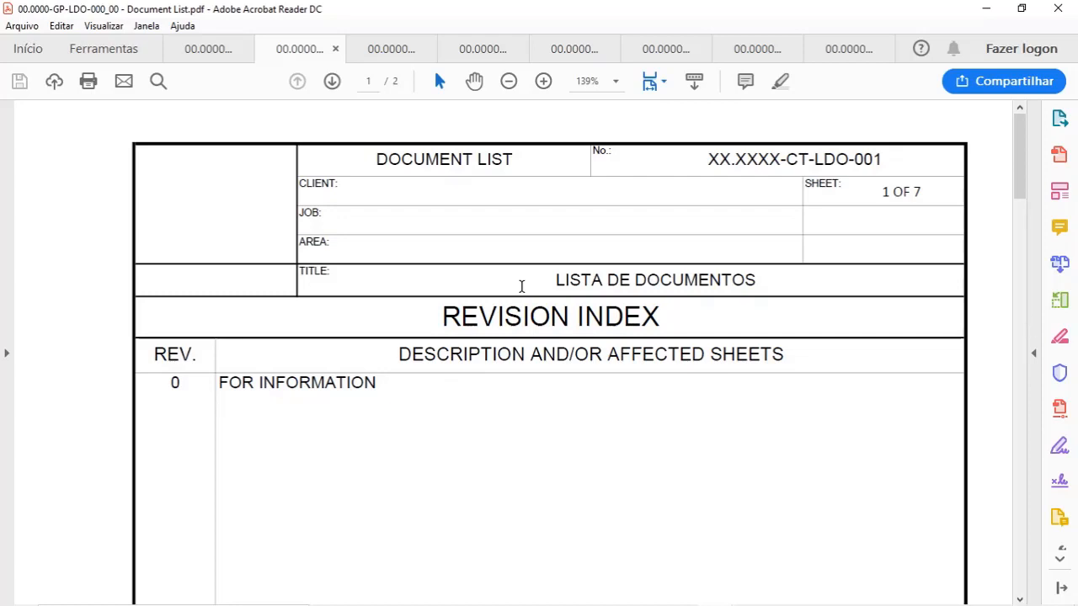
{"action": "mouse_move", "coordinate": [509, 289]}
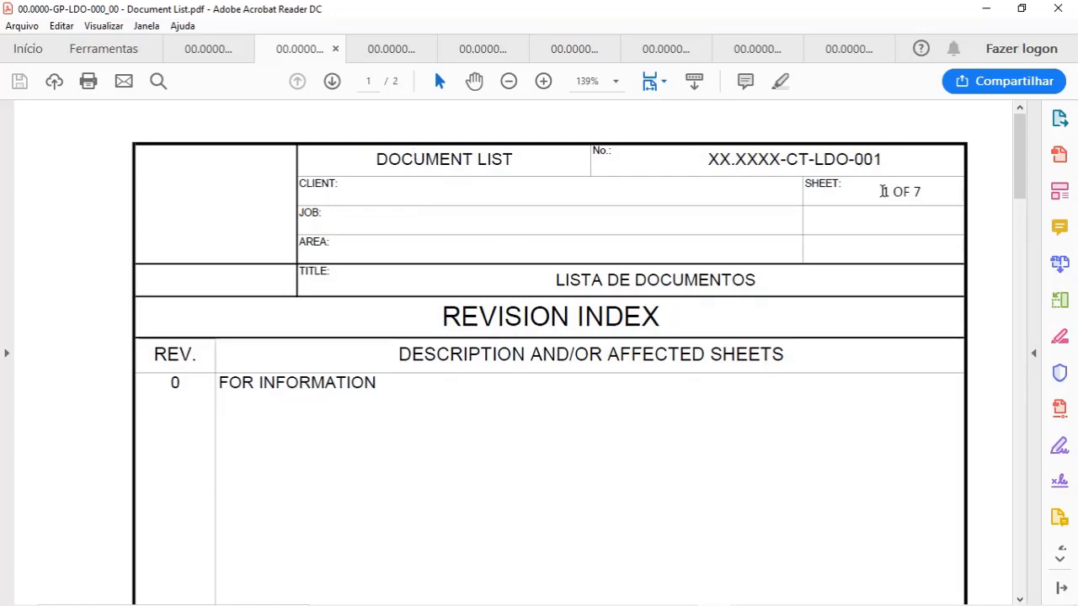
{"action": "mouse_move", "coordinate": [556, 192]}
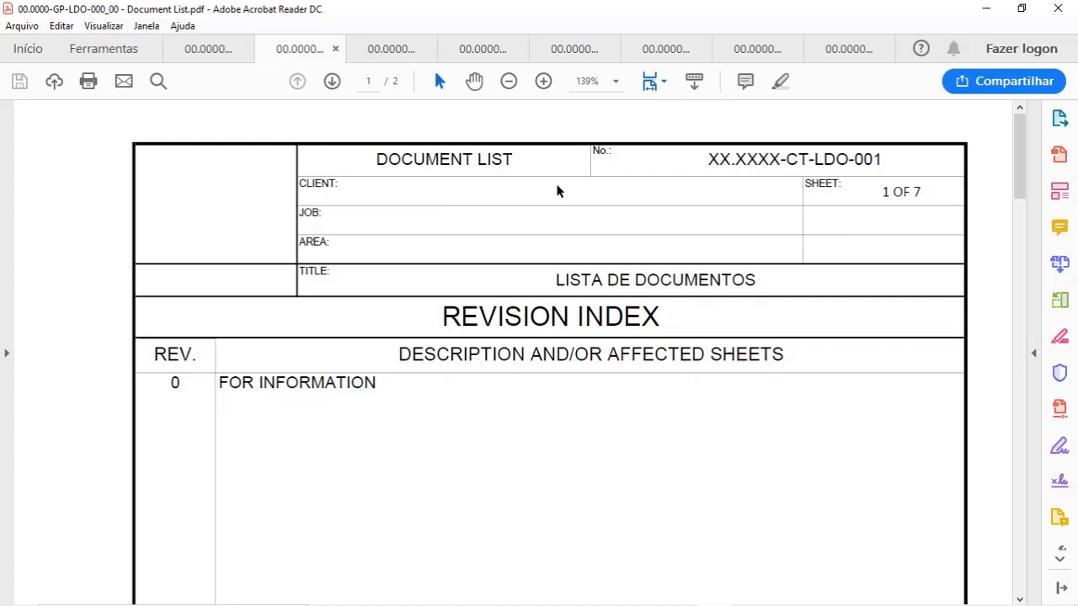
{"action": "mouse_move", "coordinate": [340, 192]}
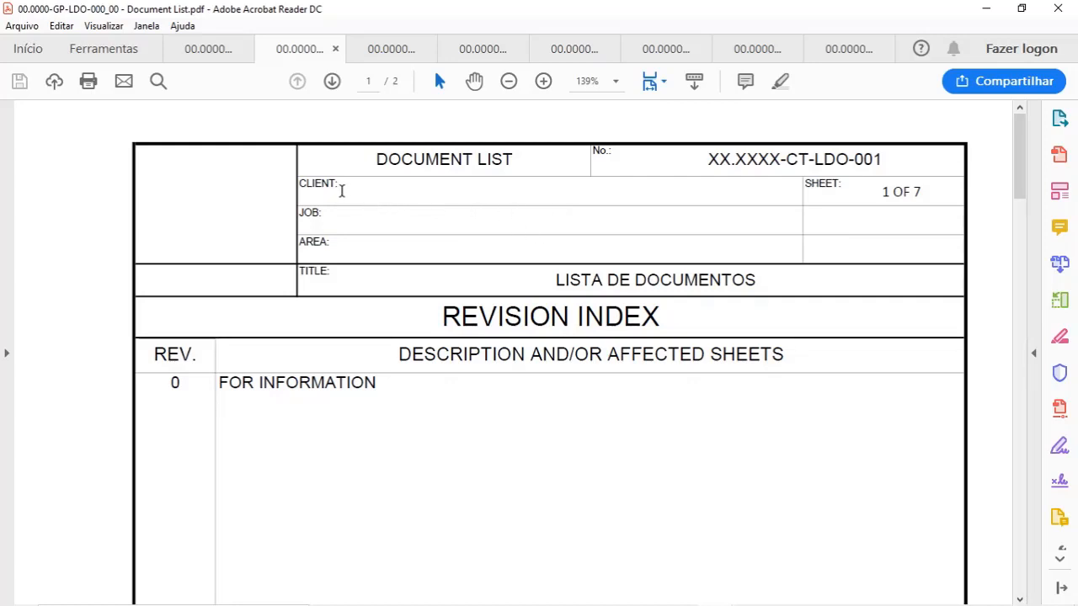
{"action": "mouse_move", "coordinate": [482, 283]}
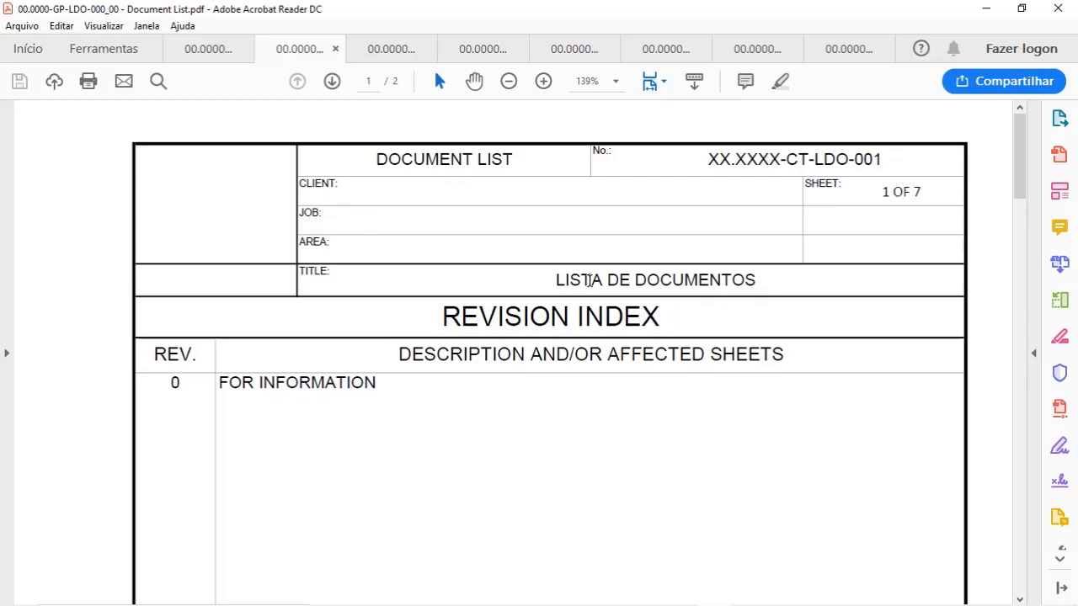
- Scroll past the cover sheet to the top of page 2 showing the discipline-divided document list table
{"action": "scroll", "scroll_direction": "down", "scroll_amount": 3}
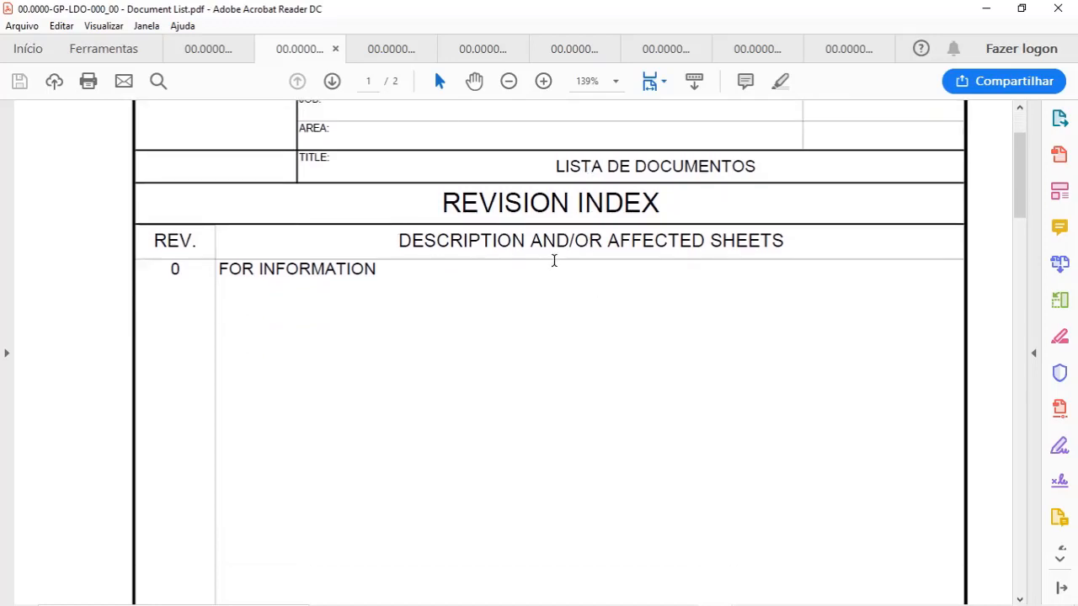
{"action": "scroll", "scroll_direction": "down", "scroll_amount": 3}
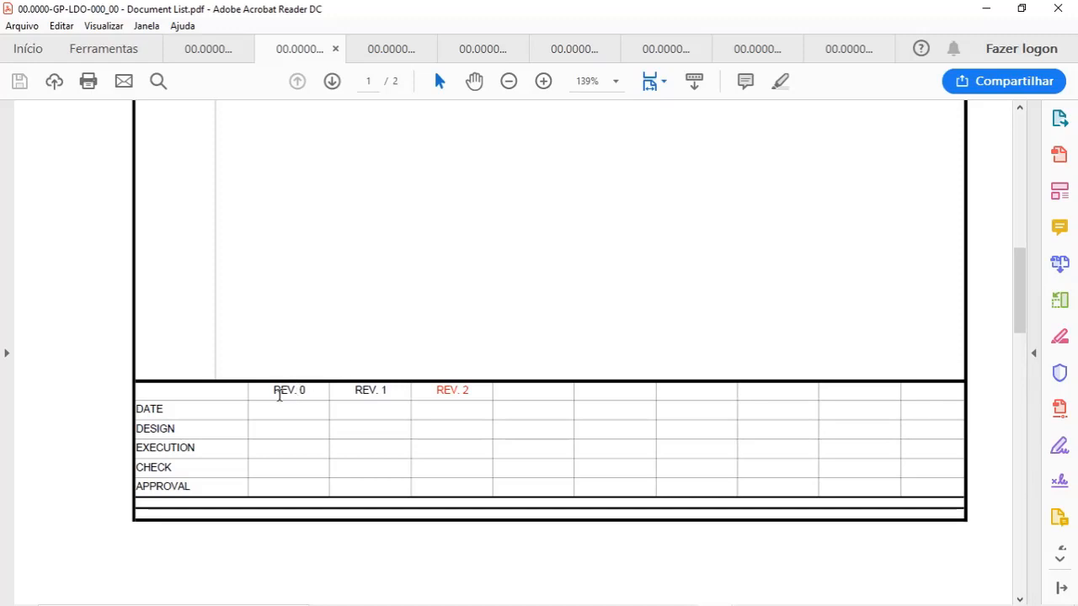
{"action": "mouse_move", "coordinate": [505, 419]}
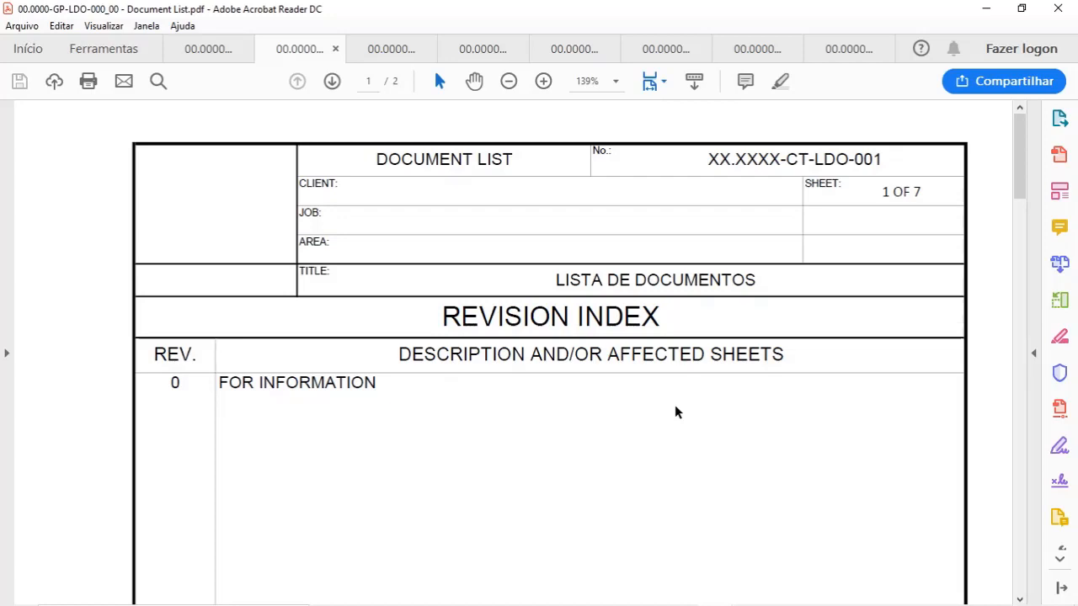
{"action": "scroll", "scroll_direction": "down", "scroll_amount": 3}
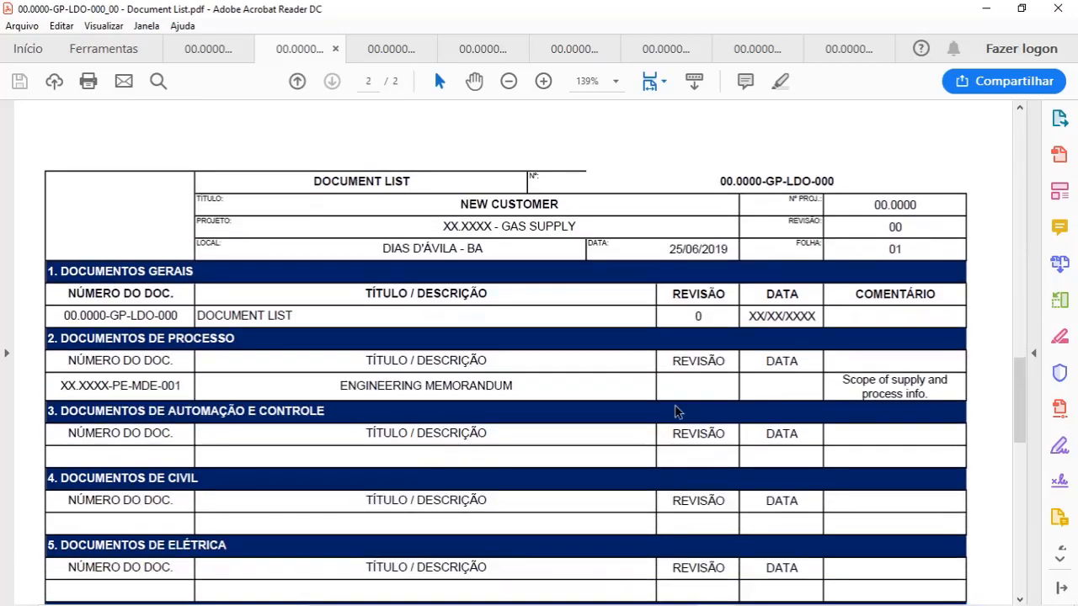
{"action": "mouse_move", "coordinate": [441, 205]}
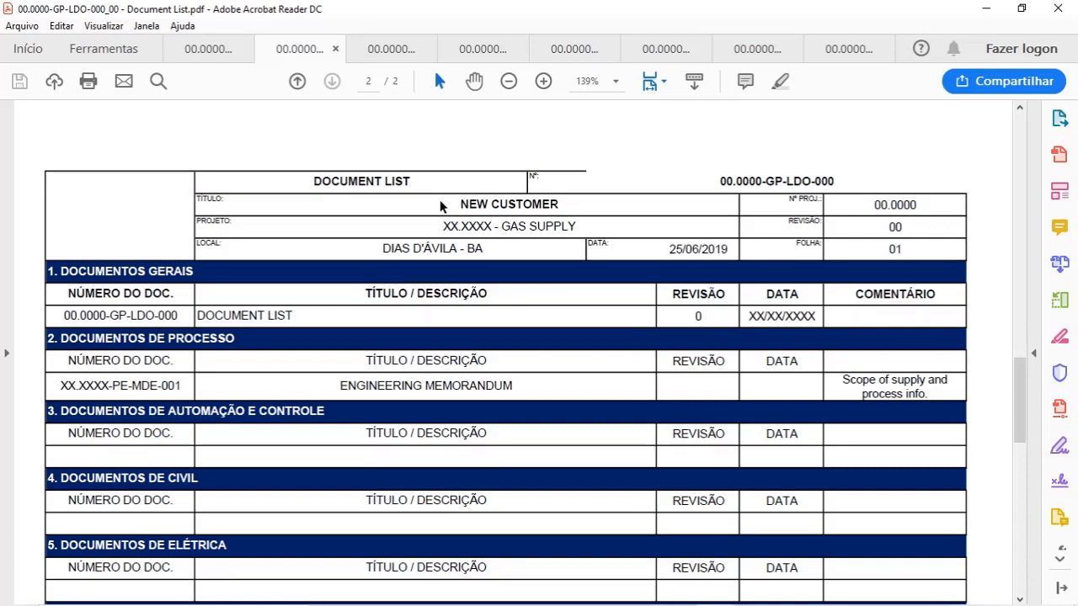
{"action": "mouse_move", "coordinate": [643, 198]}
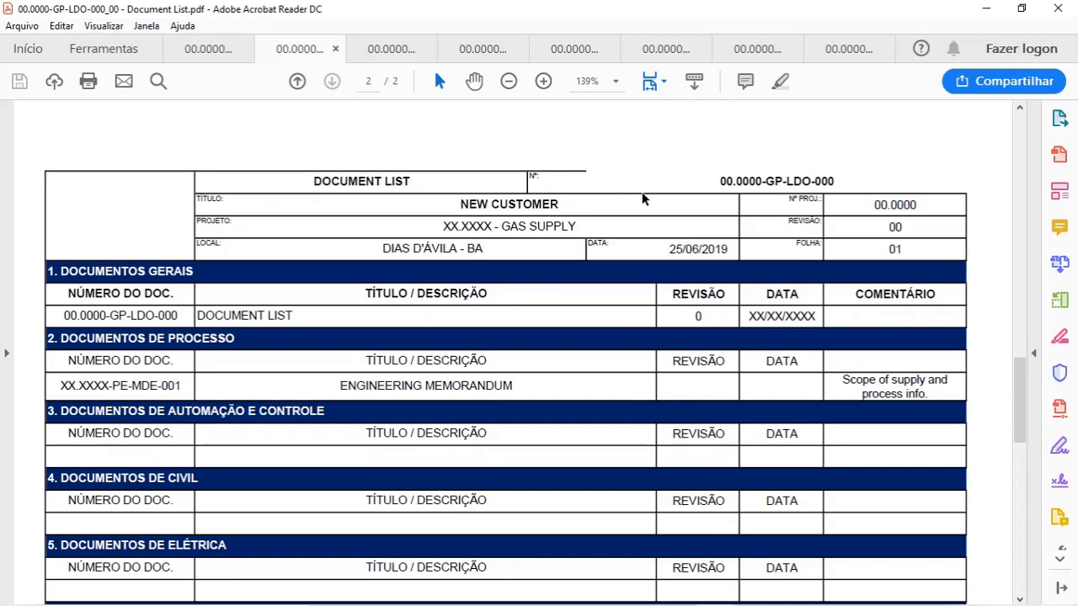
{"action": "mouse_move", "coordinate": [428, 211]}
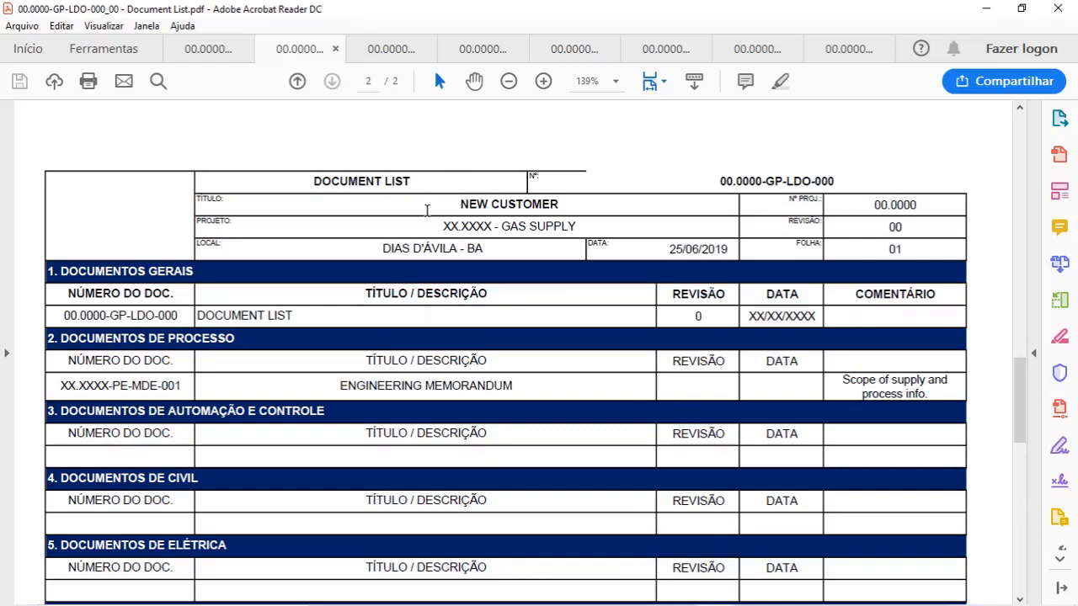
{"action": "mouse_move", "coordinate": [772, 239]}
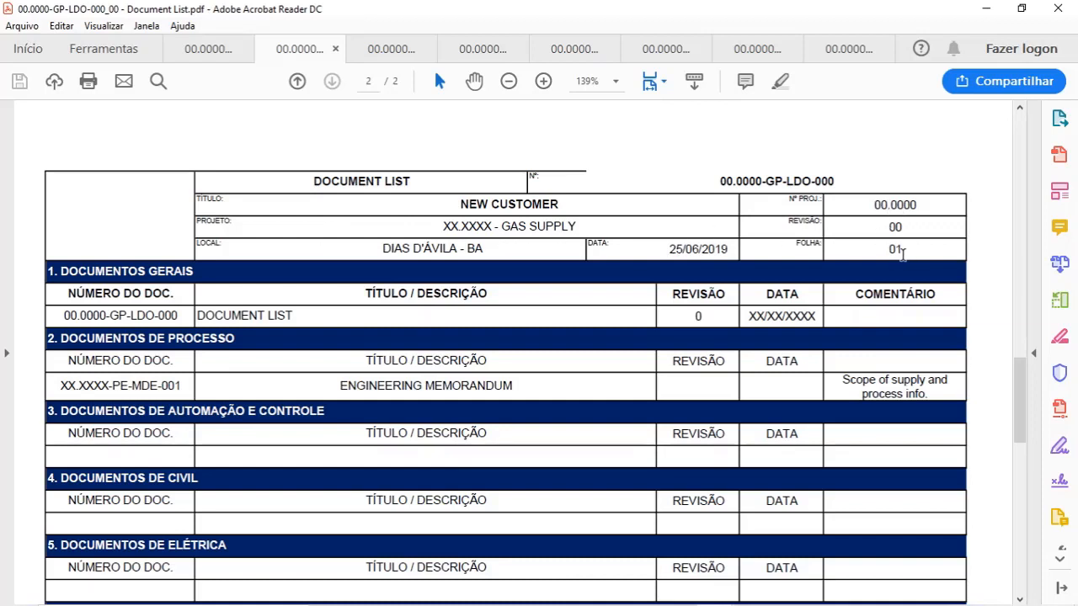
- Scroll page 2 down to reveal sections 1 through 7, ending at Documentos de Mecânica
{"action": "scroll", "scroll_direction": "down", "scroll_amount": 3}
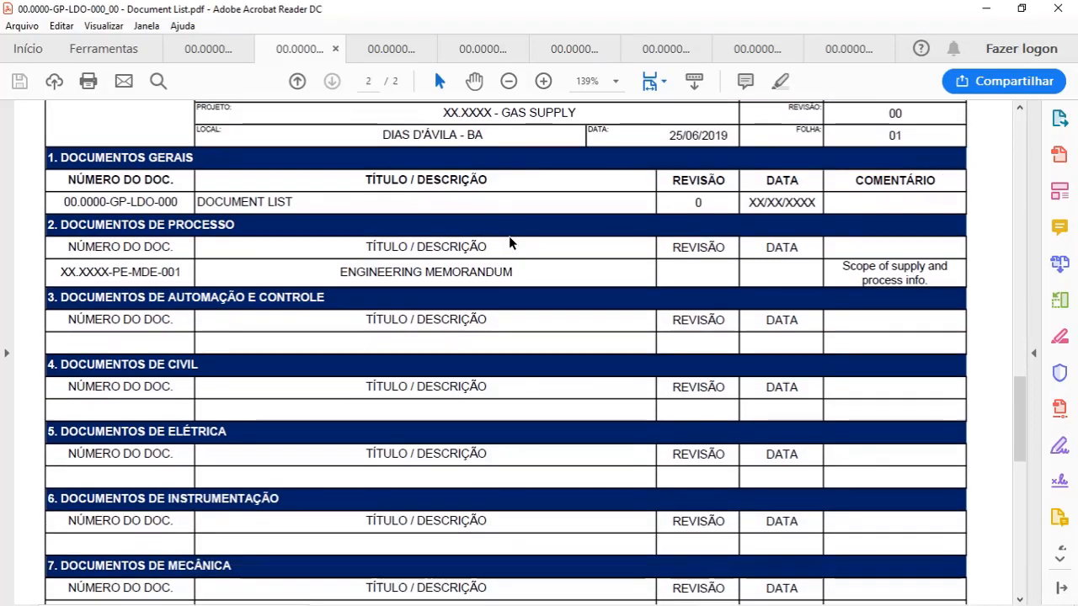
{"action": "scroll", "scroll_direction": "down", "scroll_amount": 3}
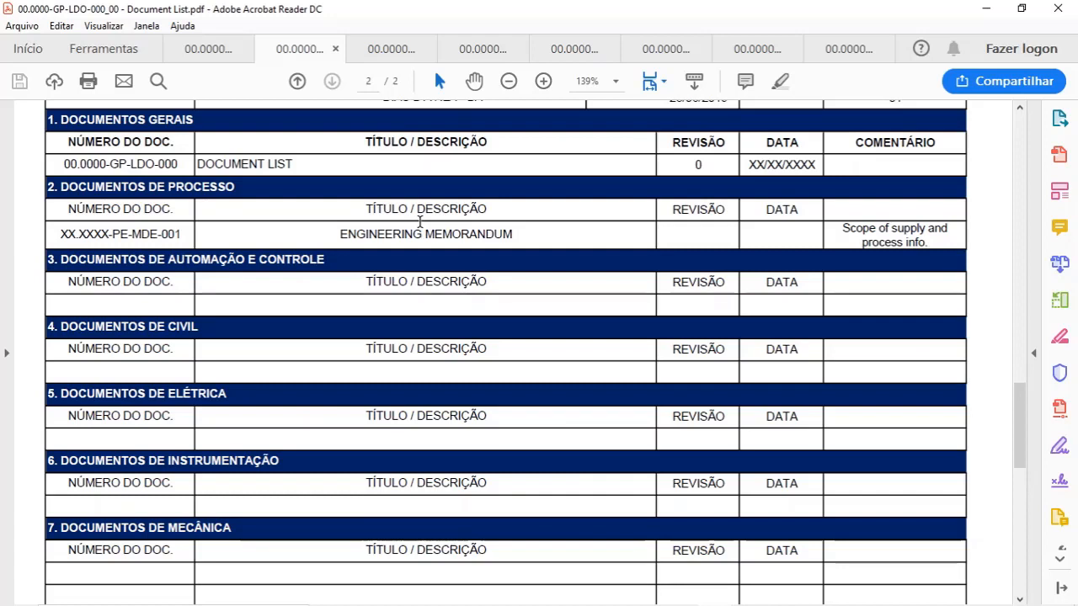
{"action": "mouse_move", "coordinate": [203, 185]}
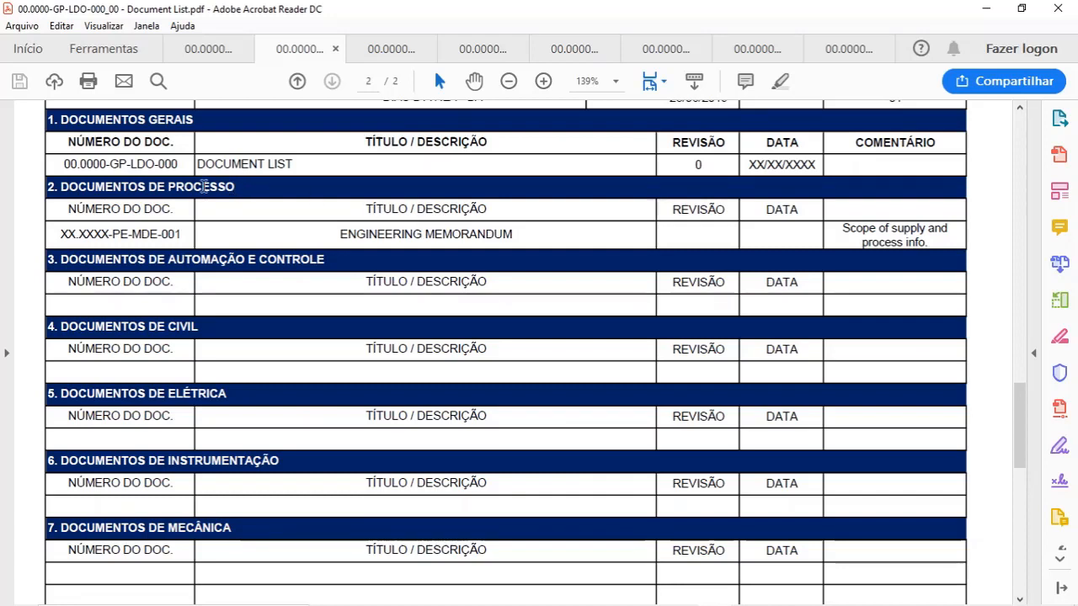
{"action": "mouse_move", "coordinate": [290, 197]}
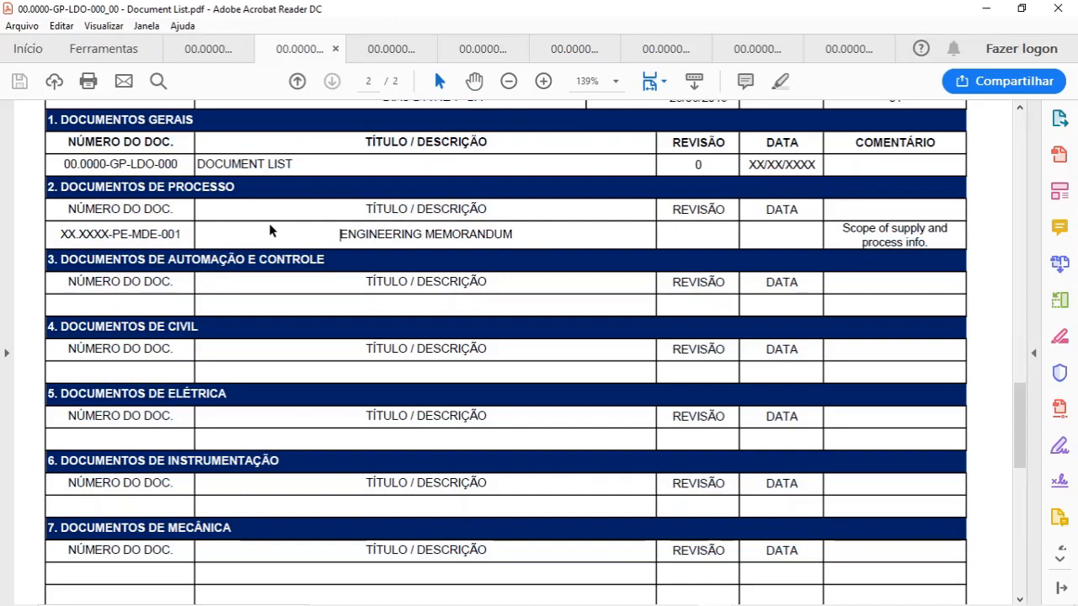
{"action": "double_click", "coordinate": [121, 234]}
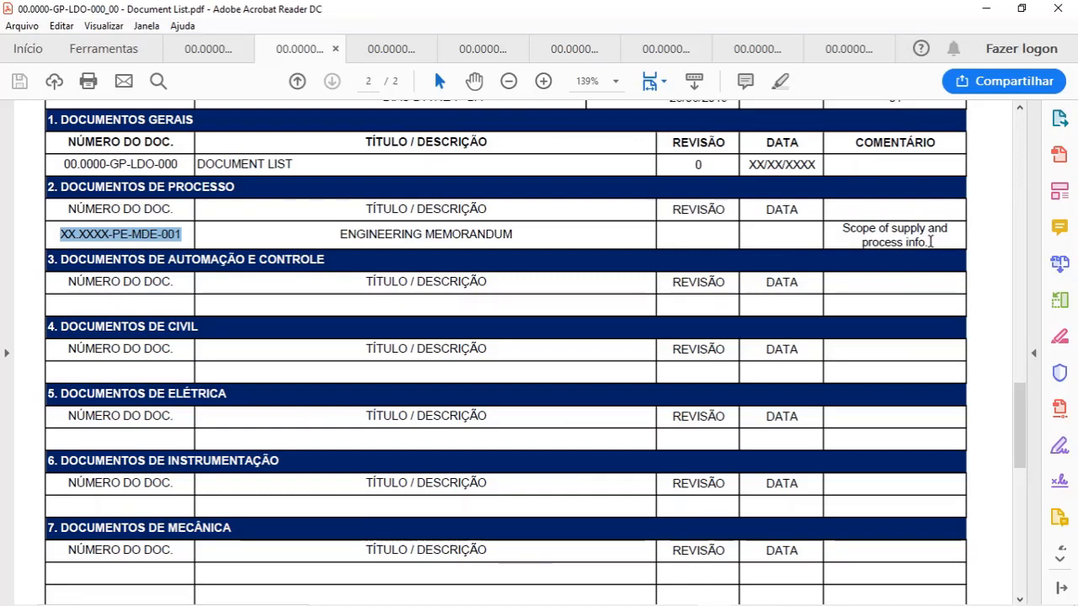
{"action": "mouse_move", "coordinate": [590, 222]}
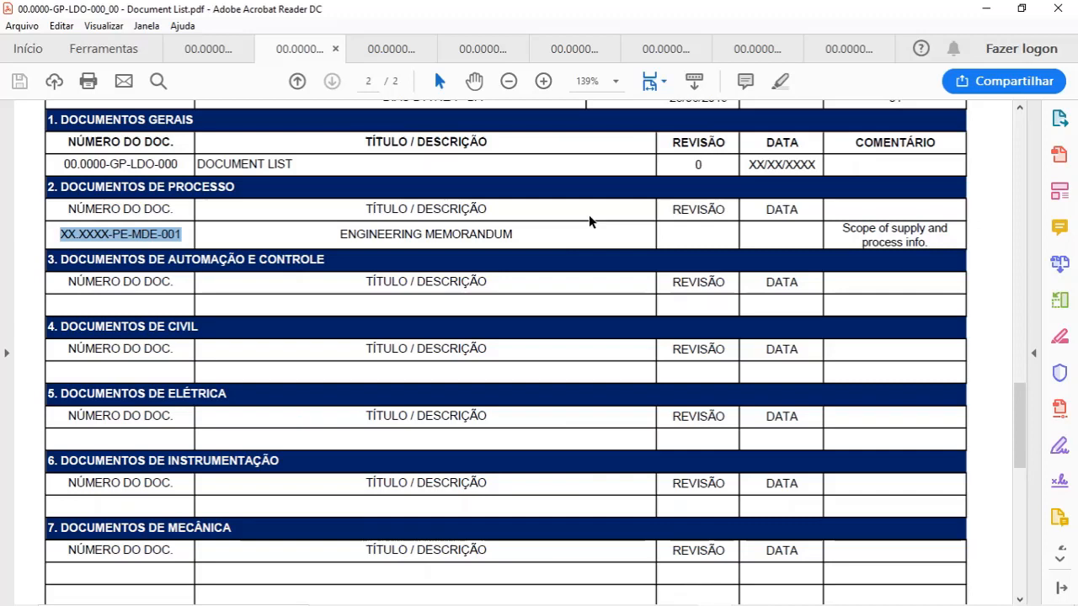
{"action": "left_click", "coordinate": [520, 234]}
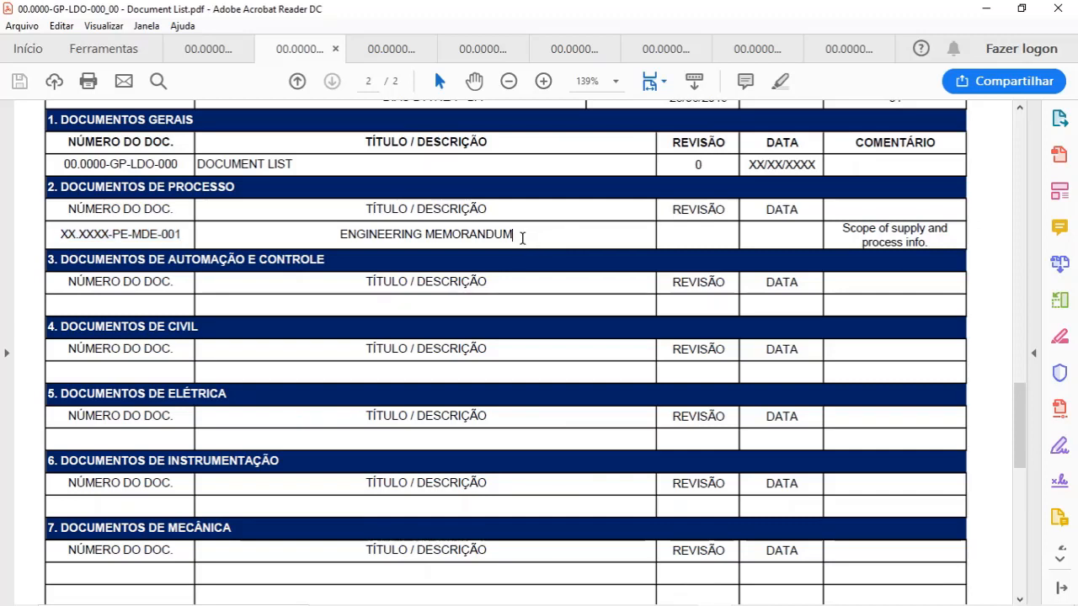